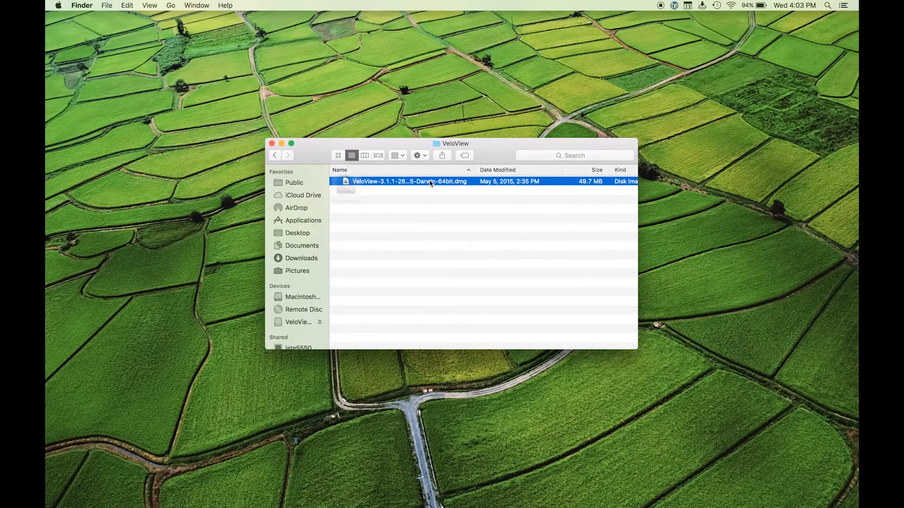
Open the VeloView .dmg disk image from the VeloView folder in Finder.
double_click(430, 182)
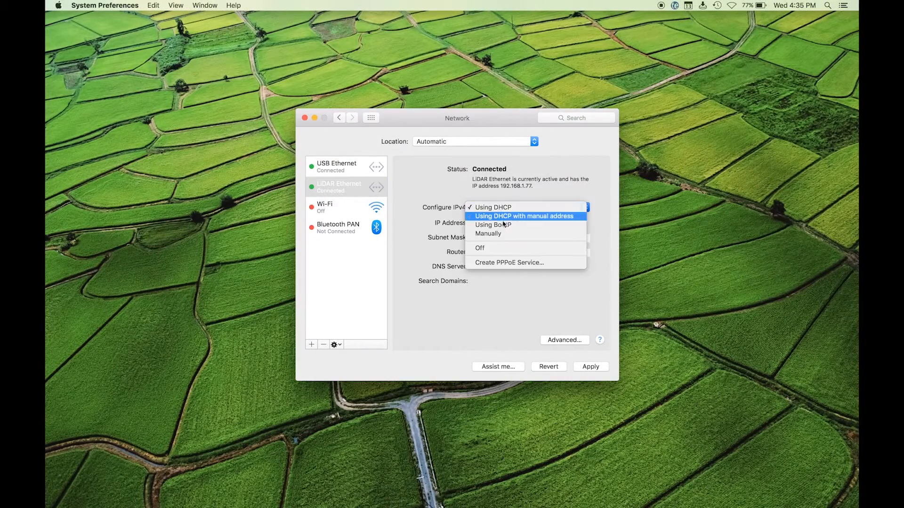
Switch LIDAR Ethernet's IPv4 to Manually and start entering a 192.x IP address.
left_click(488, 233)
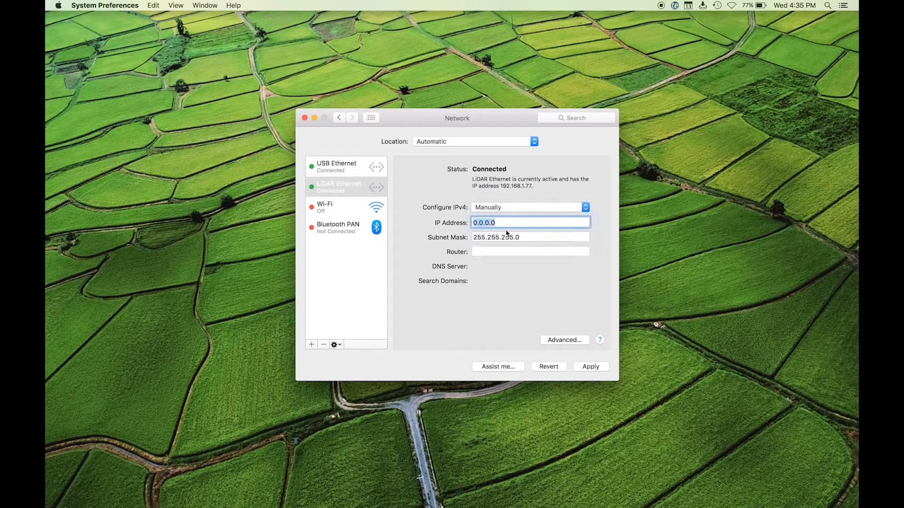
type("192")
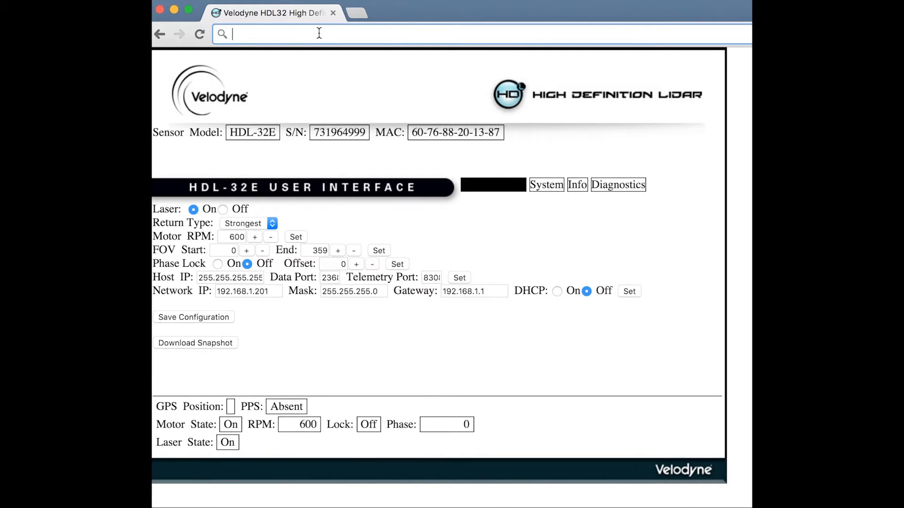
Load the HDL-32E sensor page at 192.168.1.201 and view its Configuration, System and Info pages.
type("192.168.1.201")
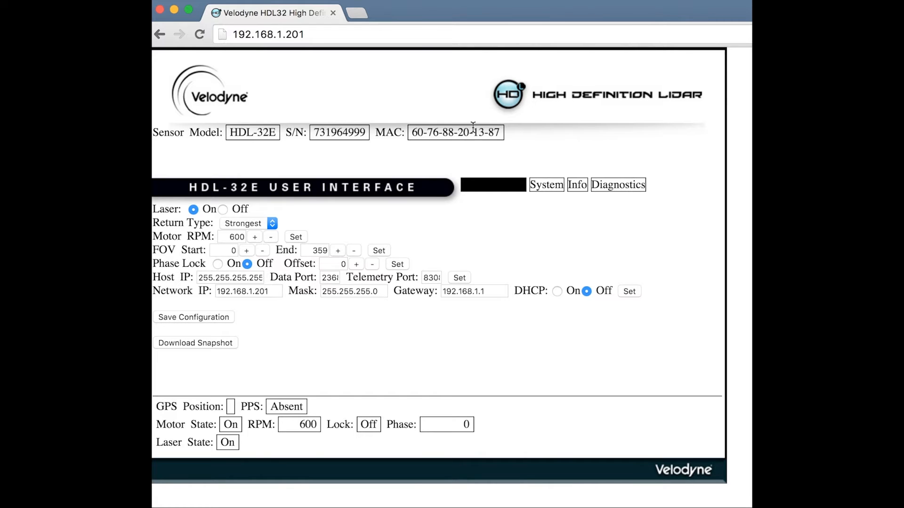
left_click(493, 185)
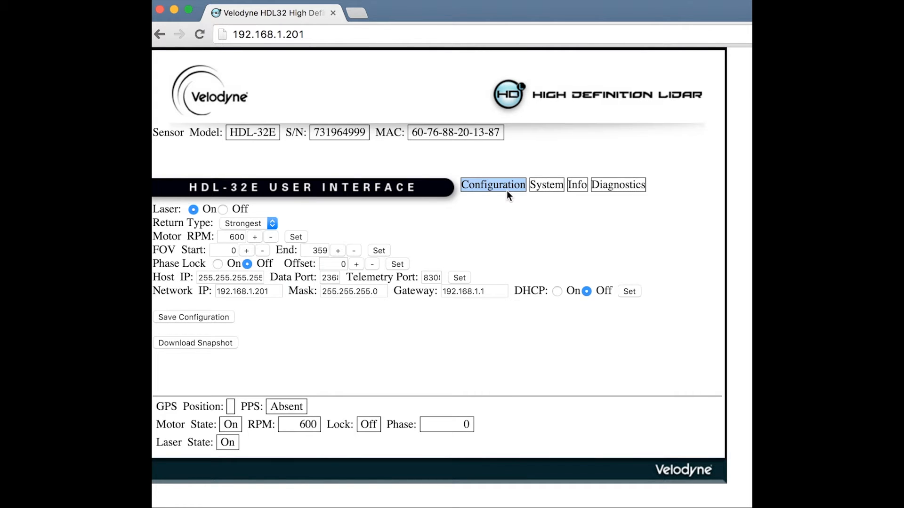
left_click(546, 184)
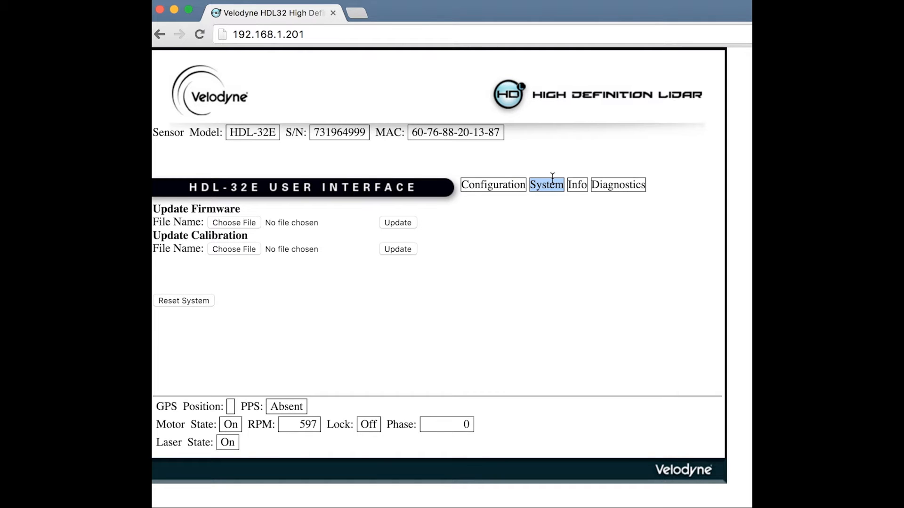
left_click(577, 185)
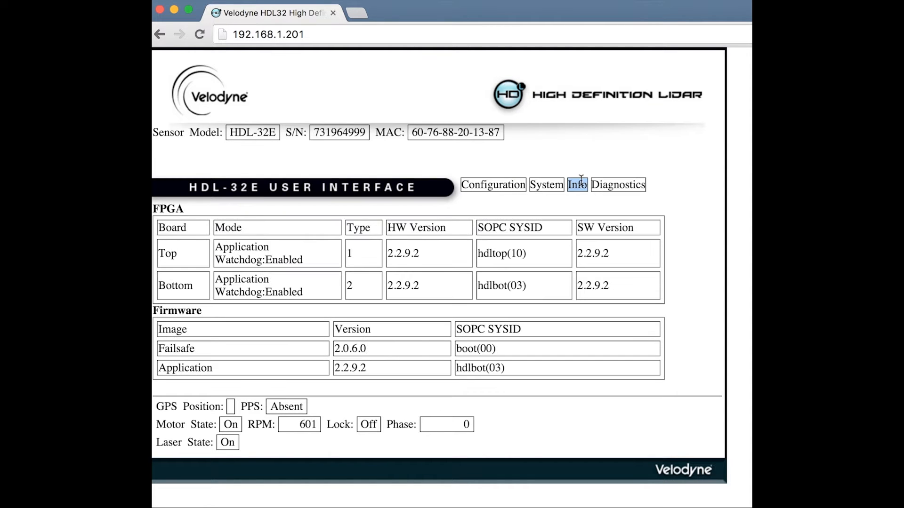
left_click(618, 185)
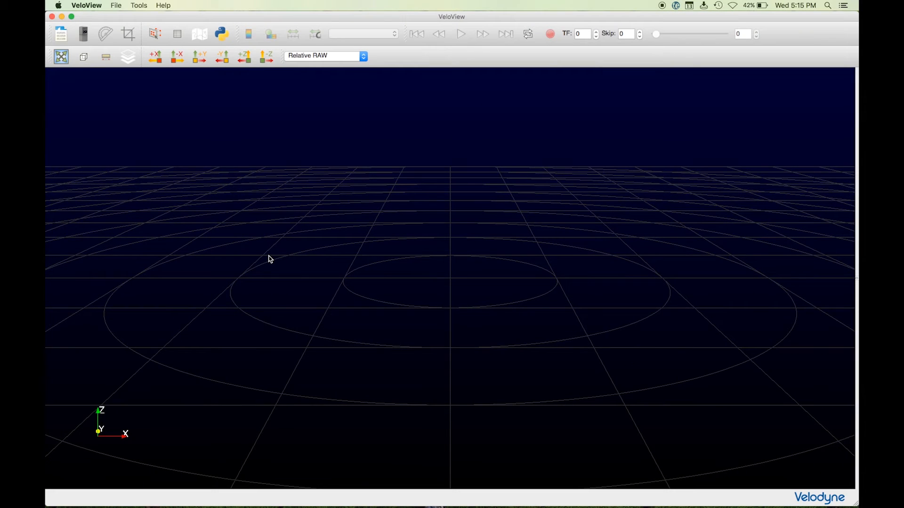
mouse_move(118, 5)
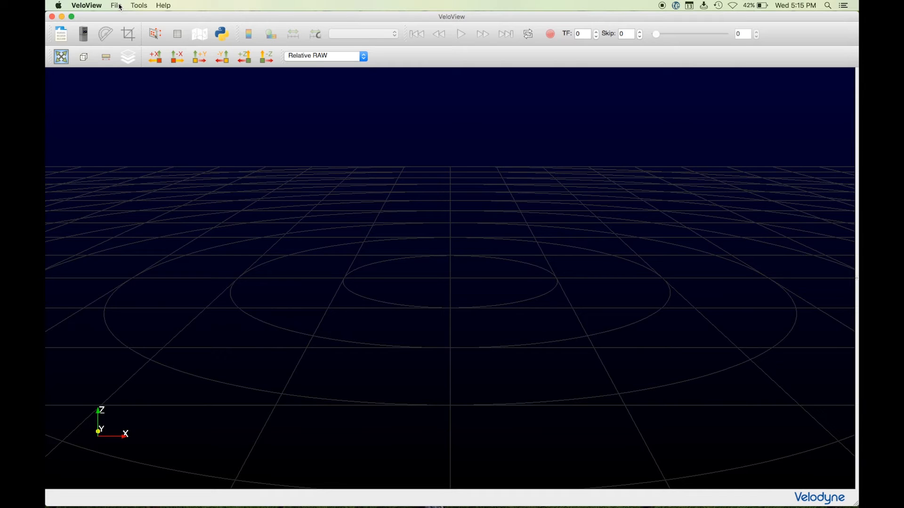
Choose to open a live sensor stream from VeloView's File > Open menu.
left_click(116, 5)
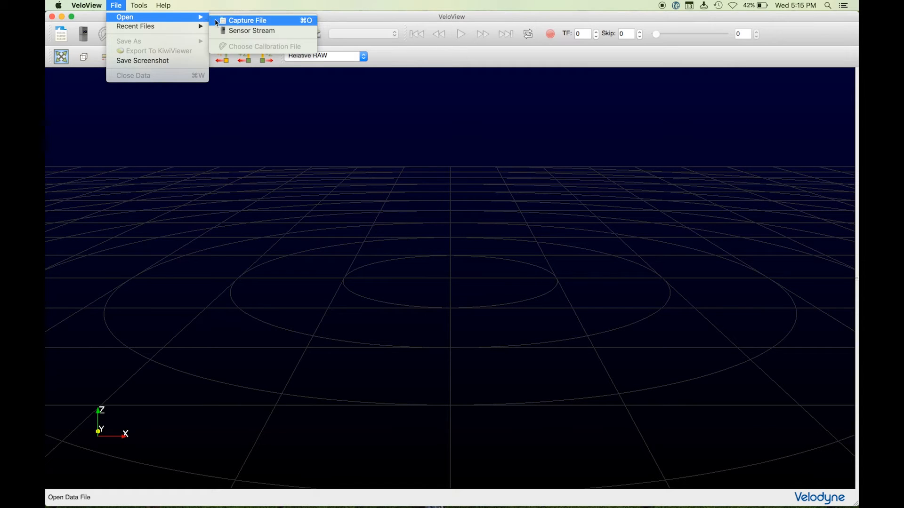
left_click(252, 30)
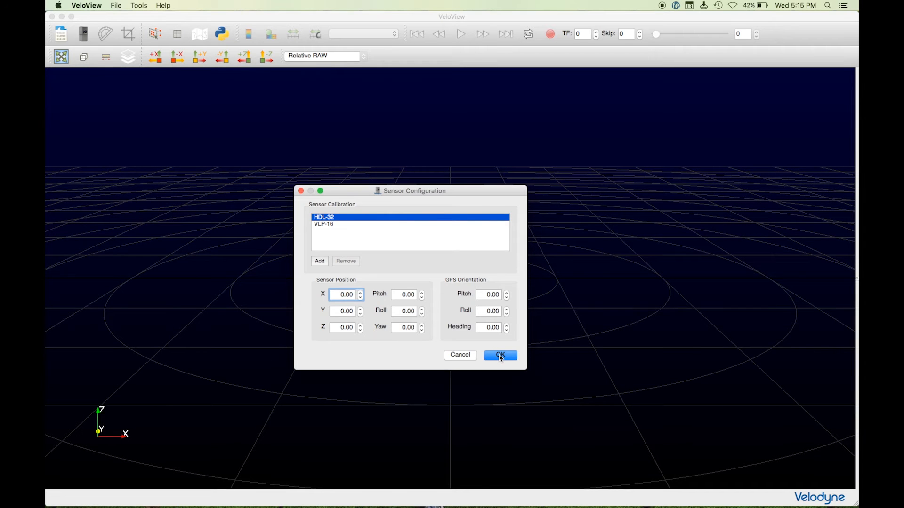
Confirm the HDL-32 calibration to start the live intensity-coloured point cloud stream.
left_click(499, 356)
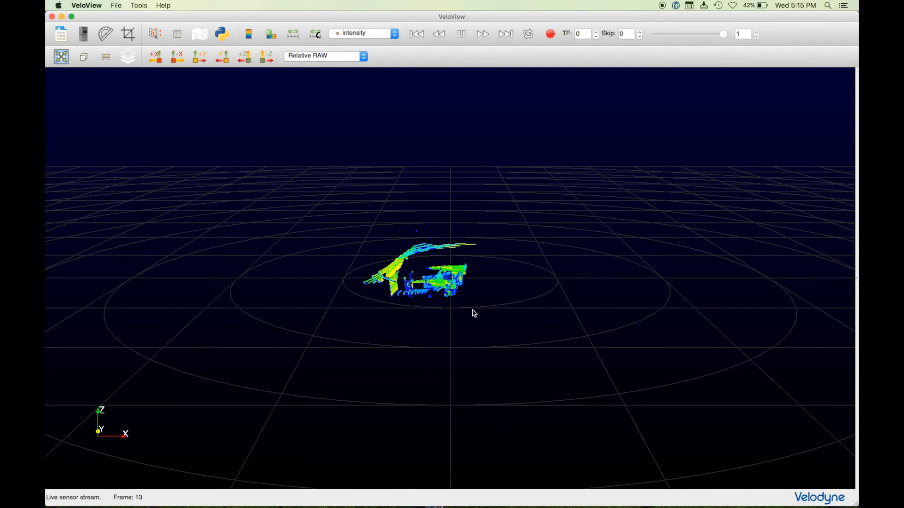